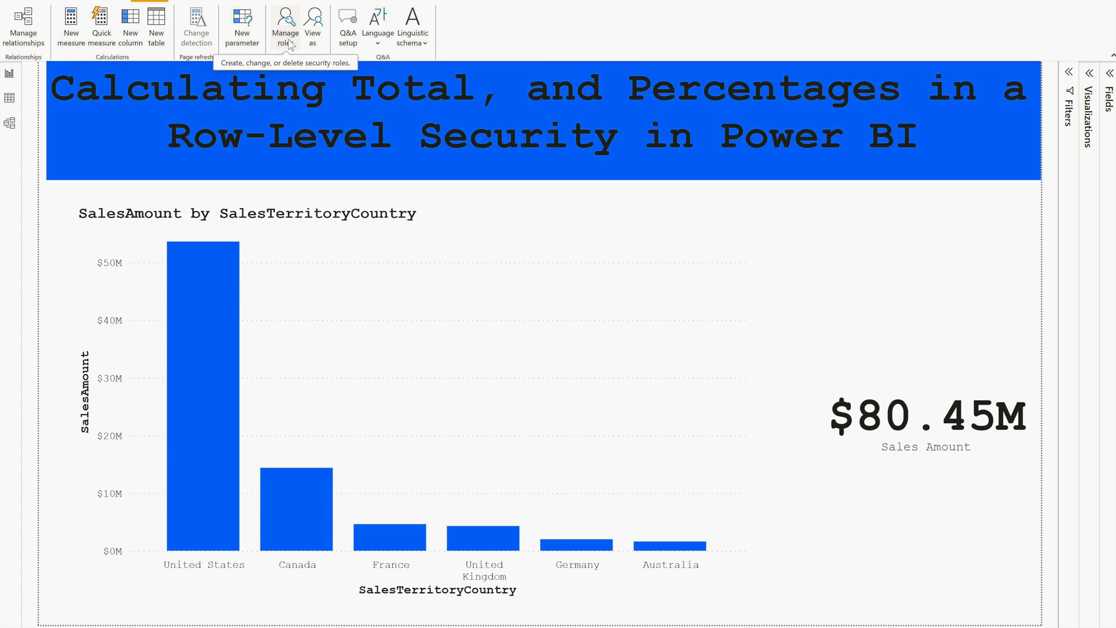
- Review the Sales role's filters in Manage roles
click(285, 28)
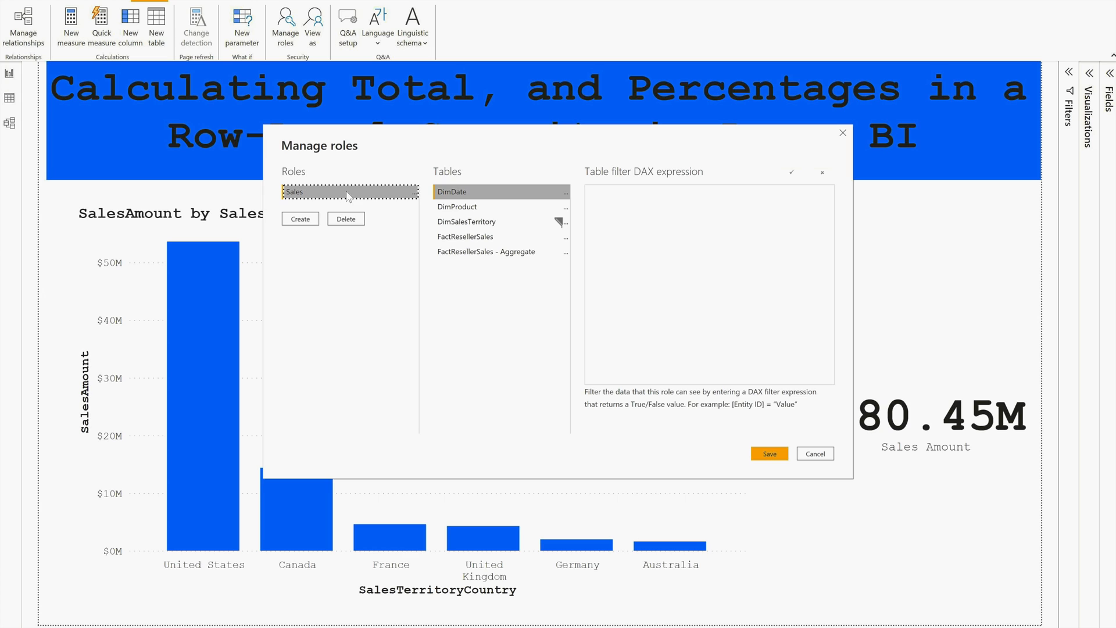
click(466, 221)
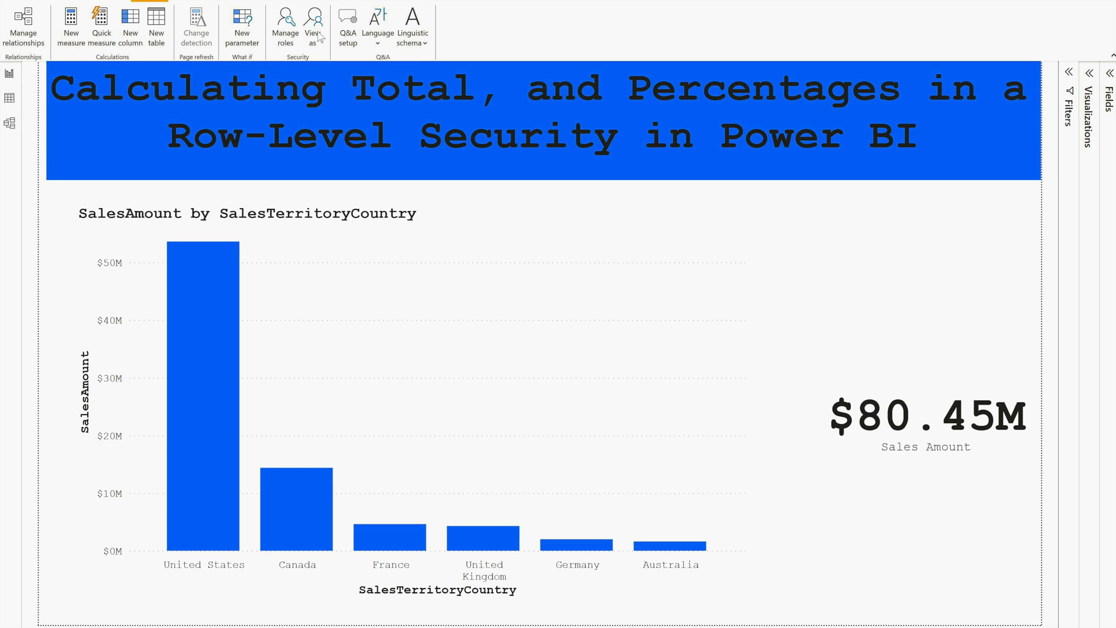
- Preview the report as the Sales role, showing only Canada at $14.38M
click(312, 28)
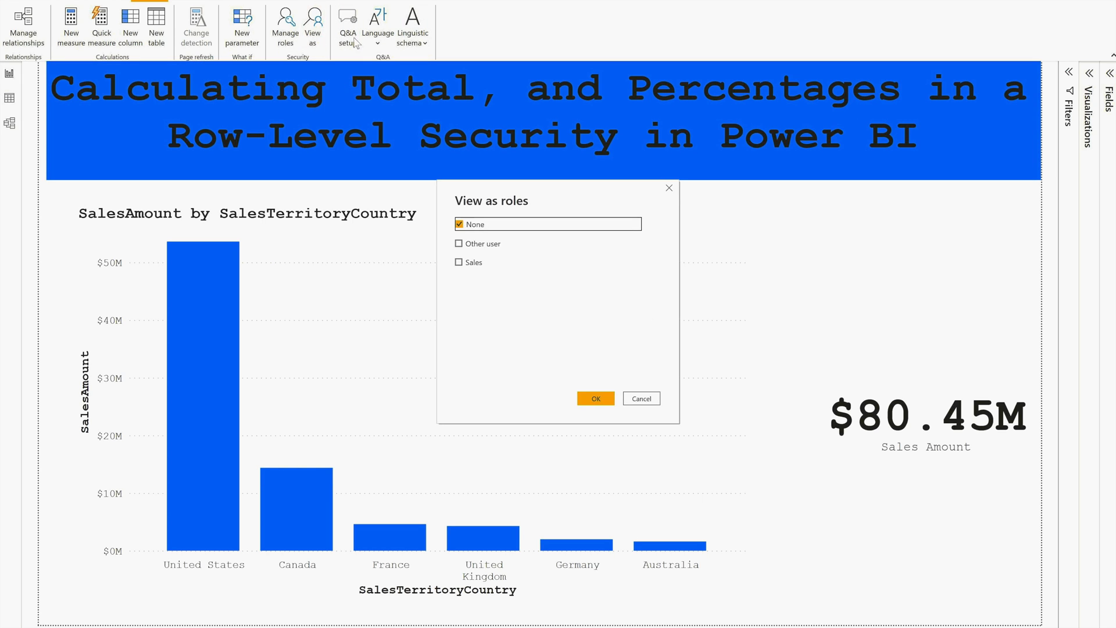
click(460, 262)
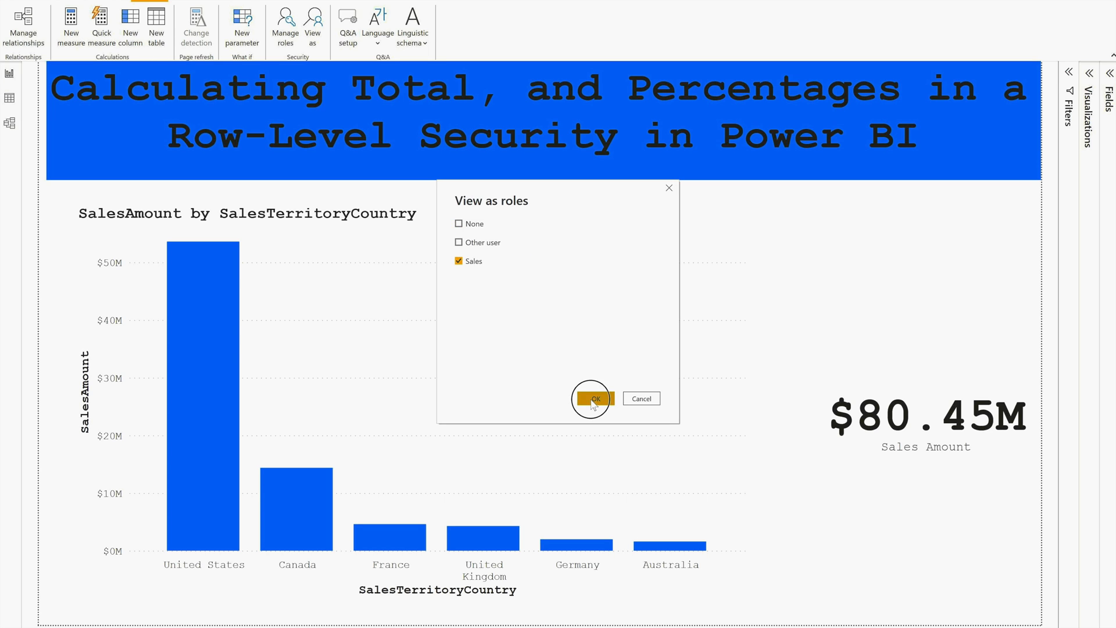
click(595, 398)
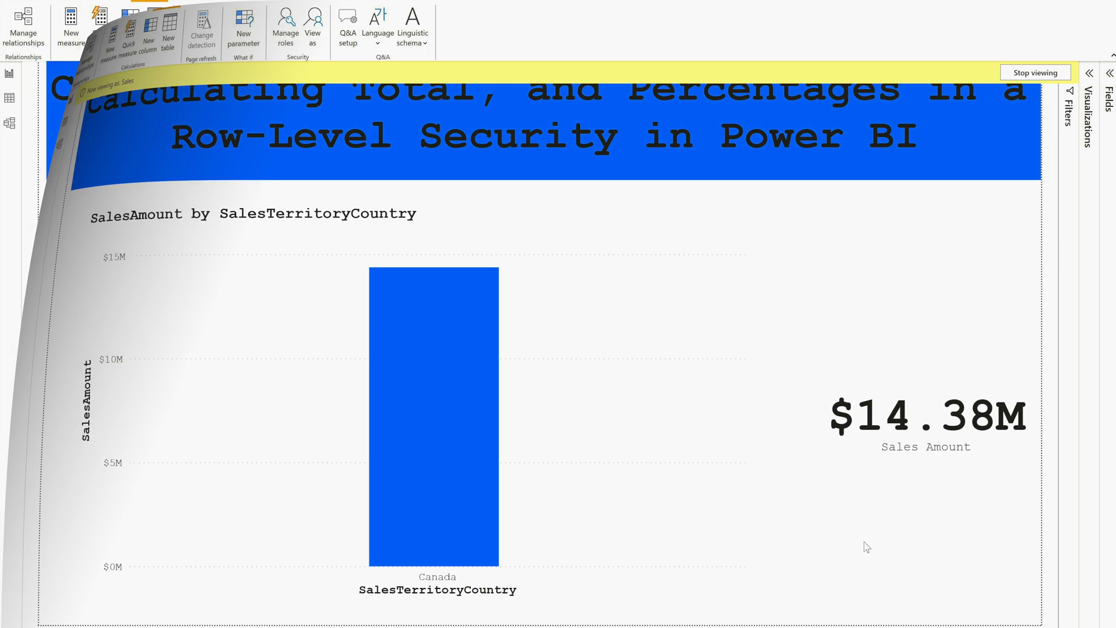
- Switch to the model diagram and bring up Power Query Editor with the five queries
click(1035, 73)
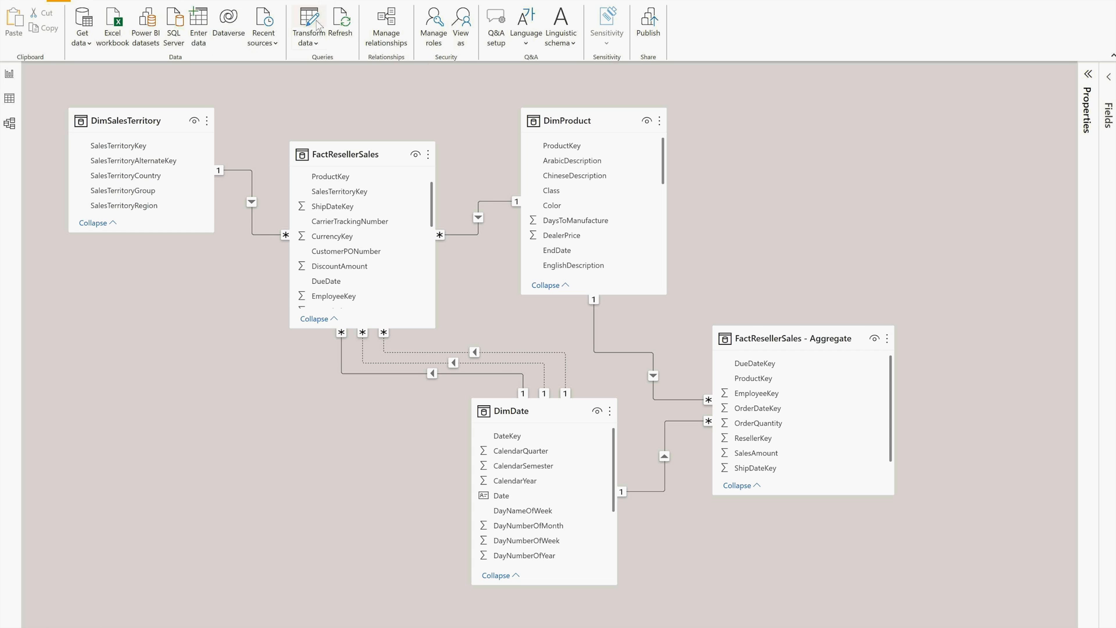
click(307, 24)
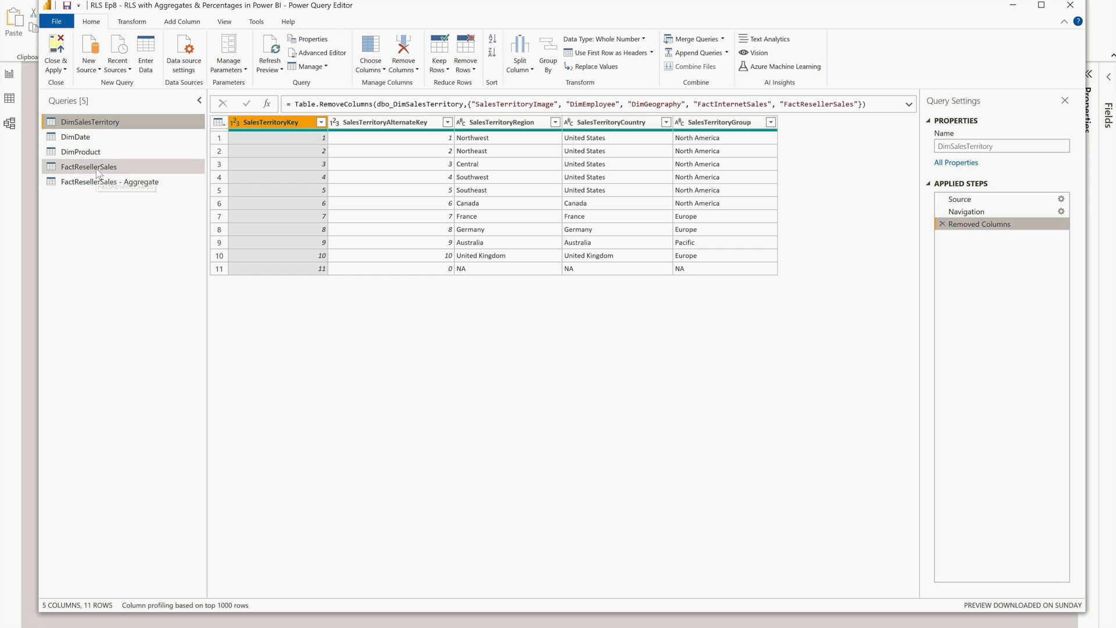
- Review the FactResellerSales - Aggregate query's Grouped Rows step summing SalesAmount and OrderQuantity by six keys
click(90, 167)
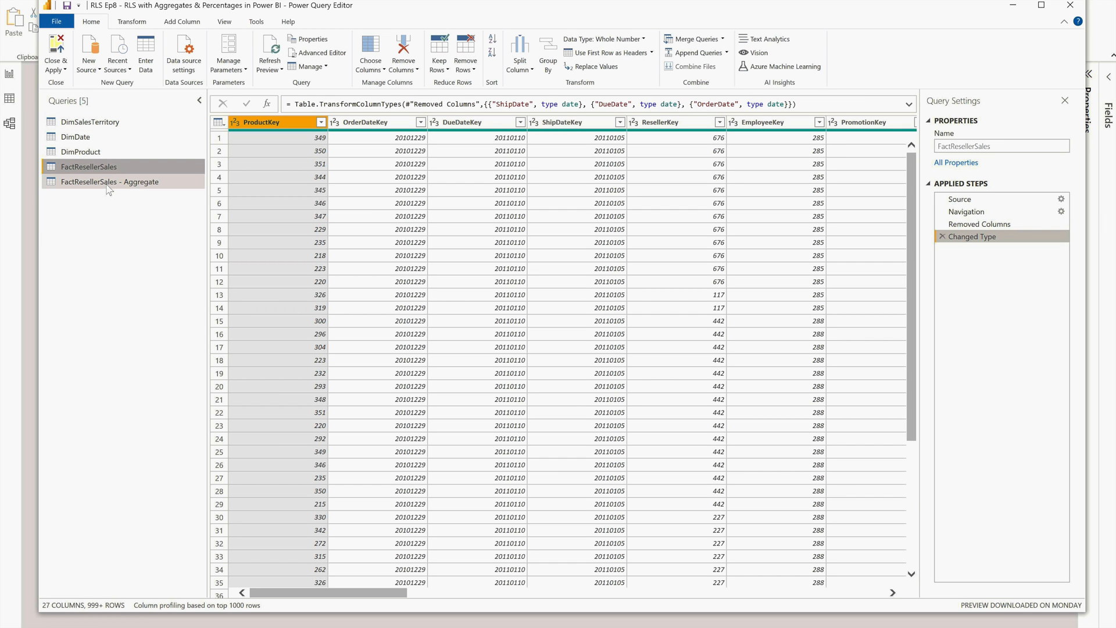
click(109, 181)
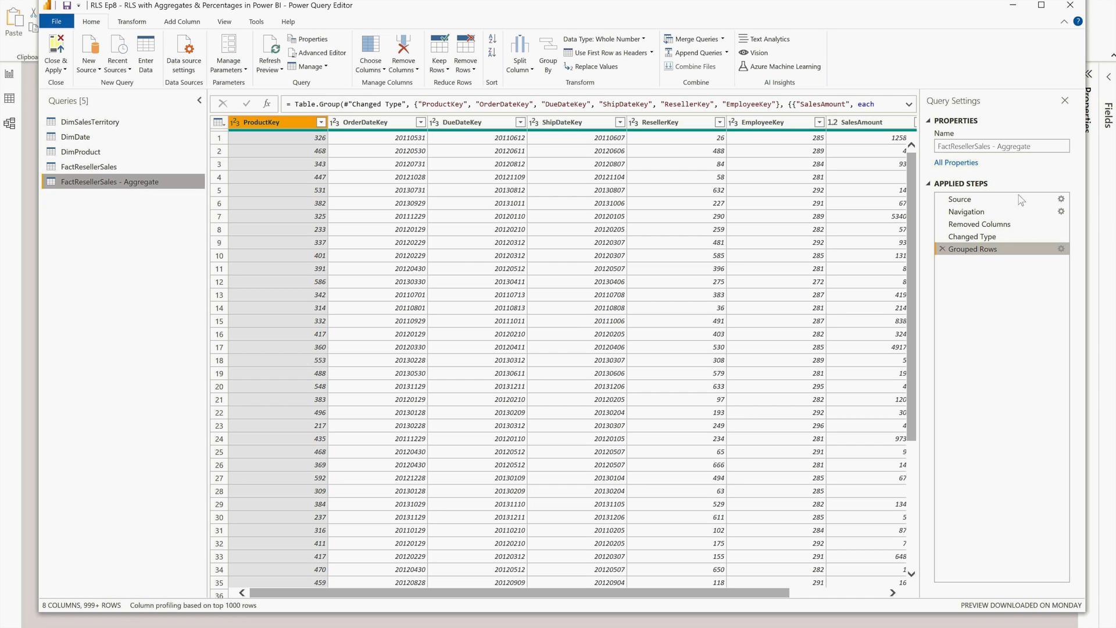
mouse_move(993, 256)
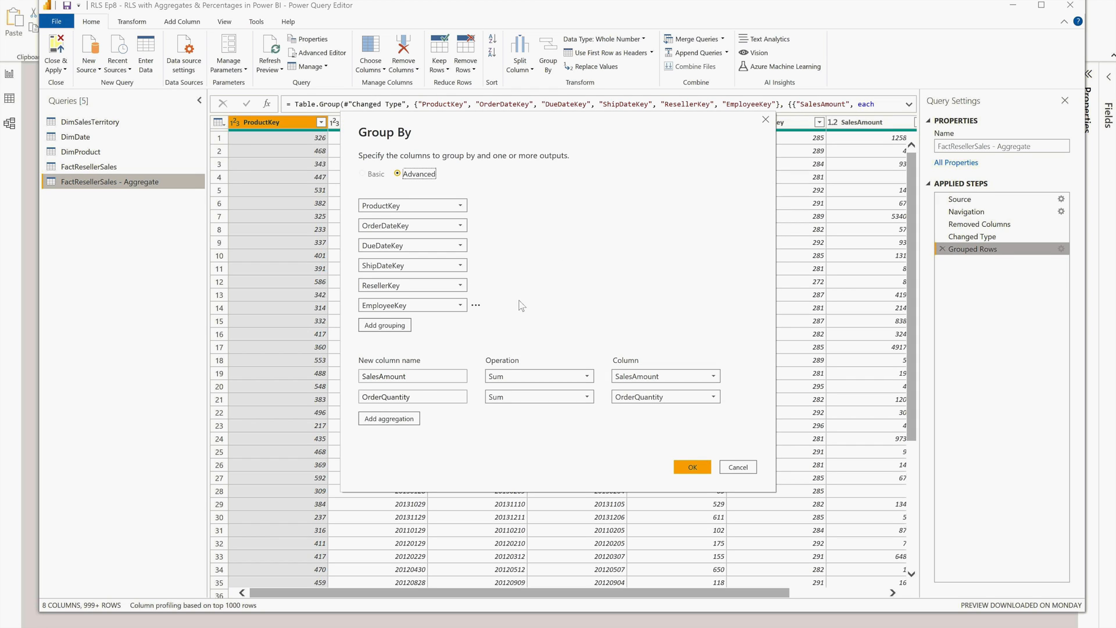
mouse_move(741, 467)
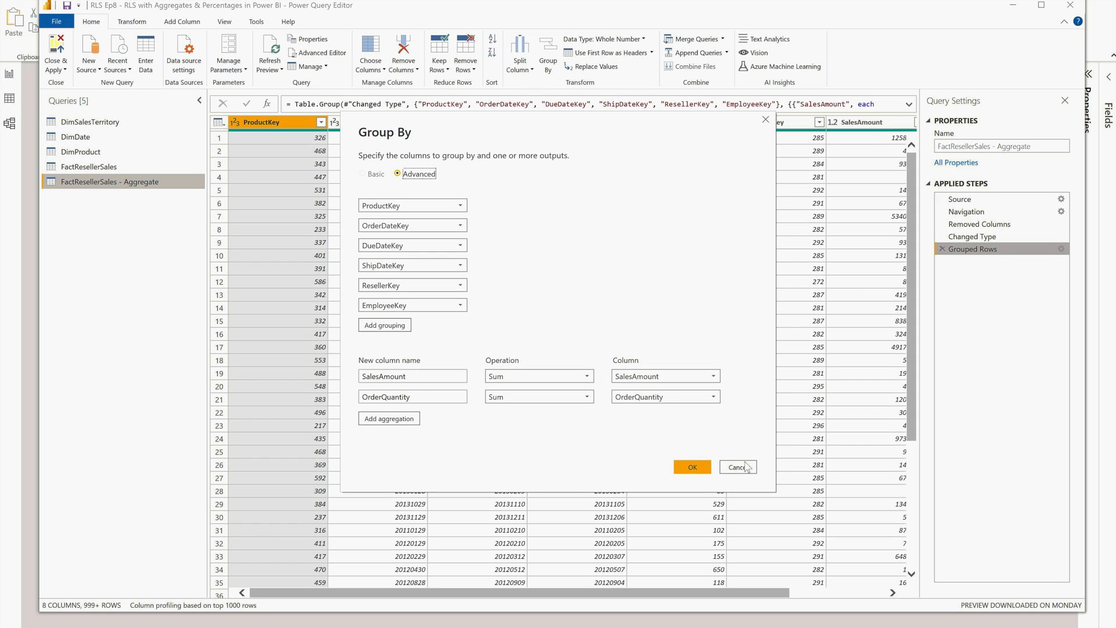
mouse_move(747, 471)
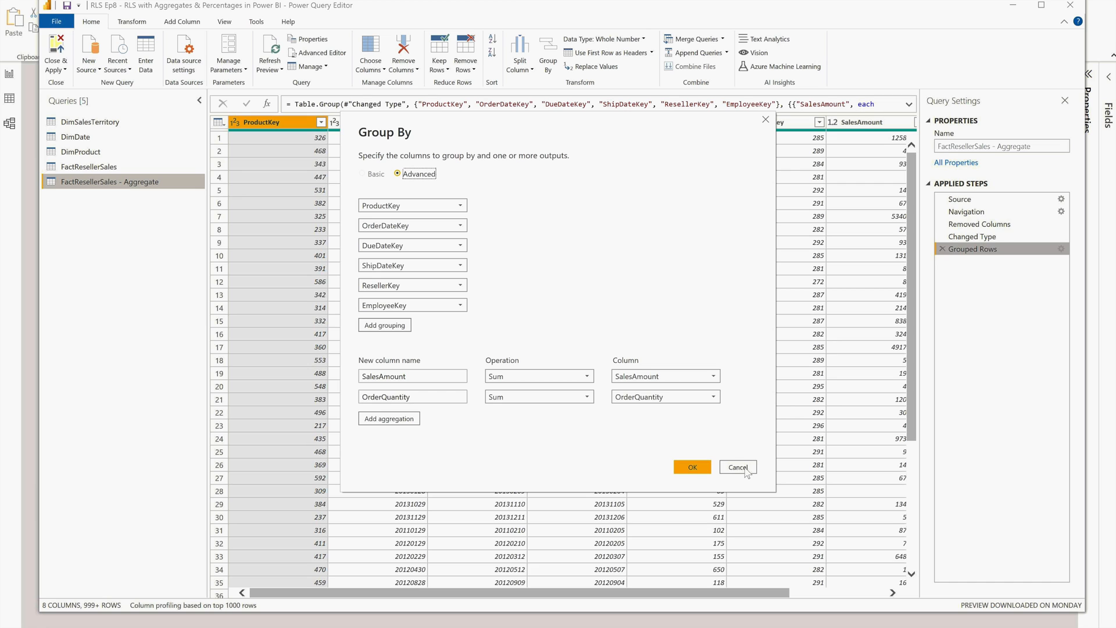
click(738, 468)
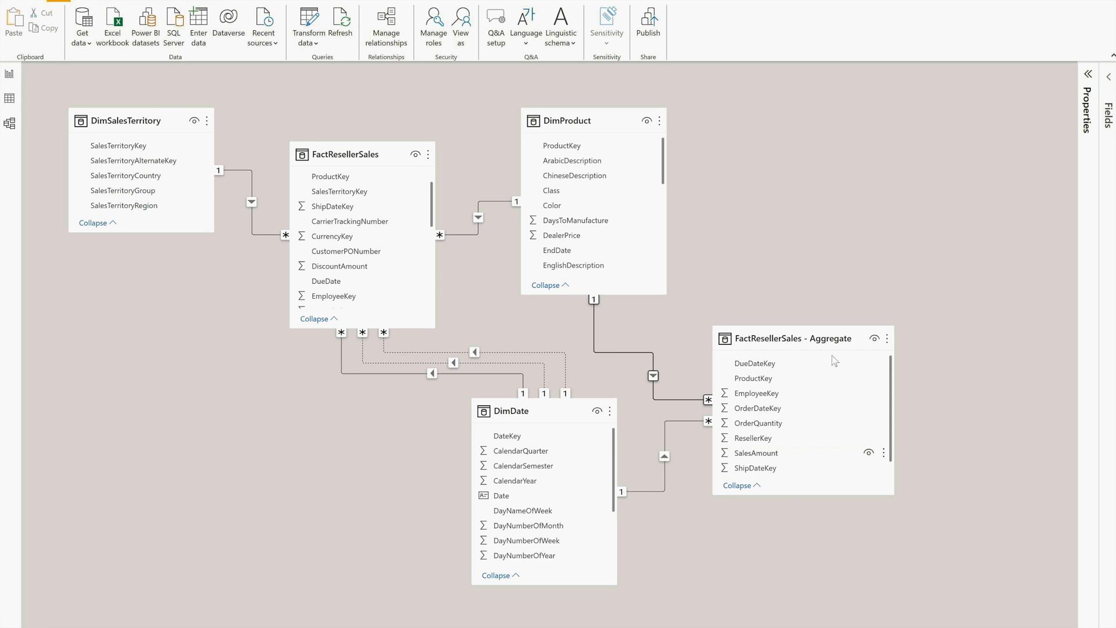
mouse_move(373, 478)
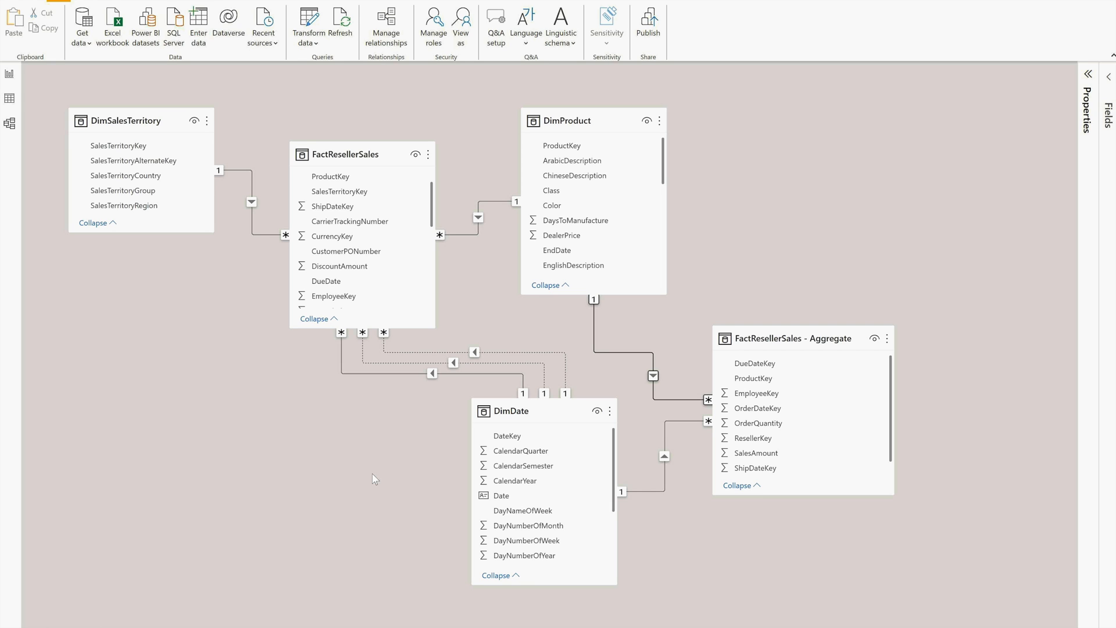
mouse_move(511, 410)
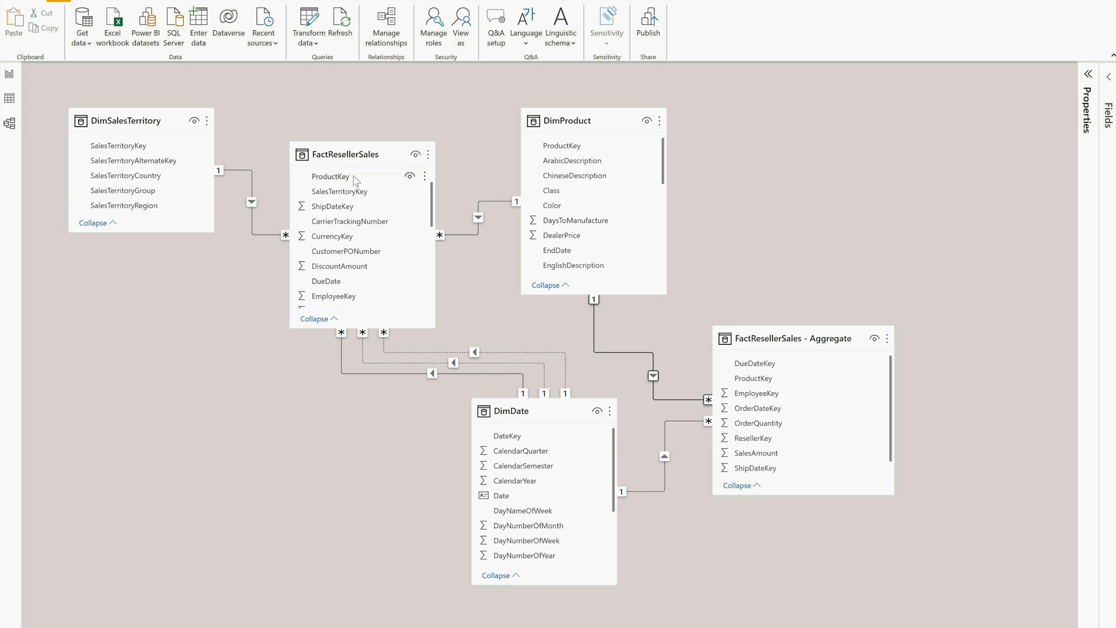
mouse_move(171, 131)
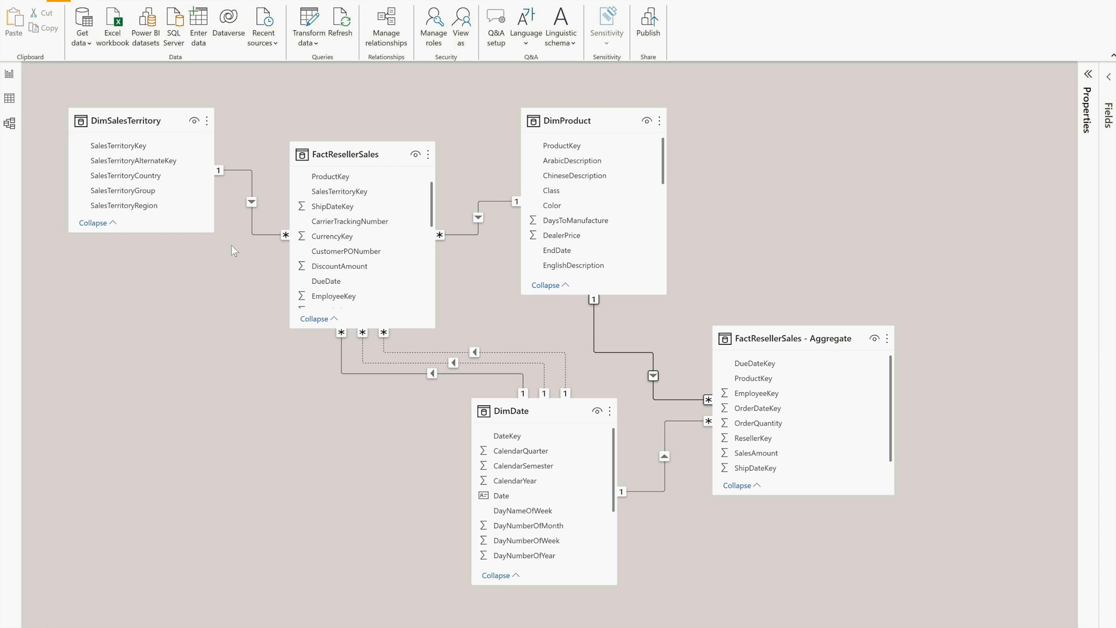
mouse_move(777, 574)
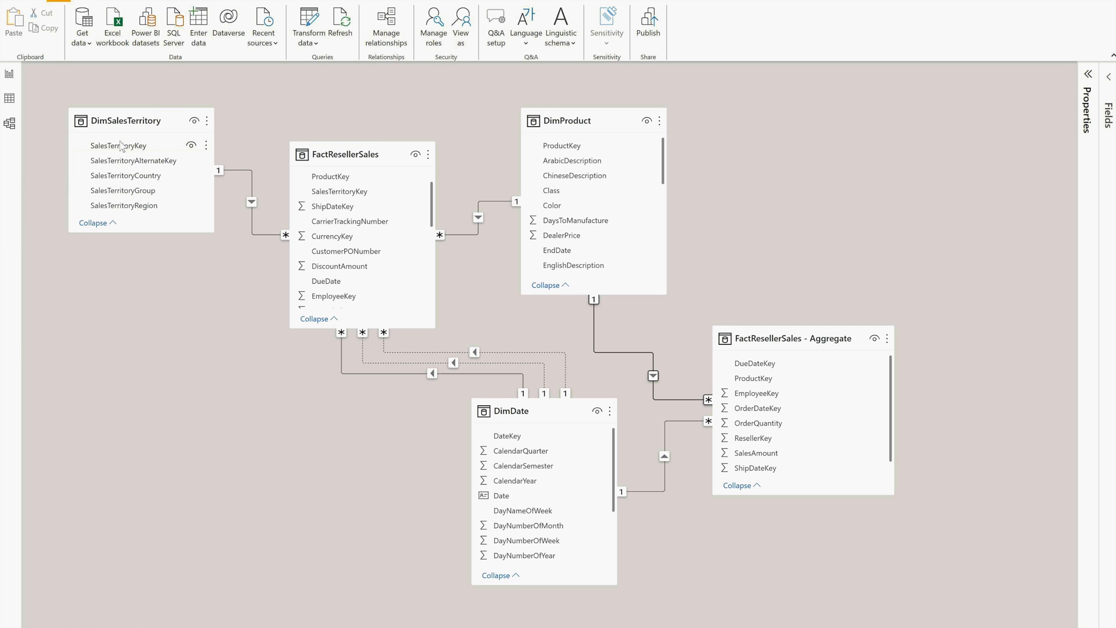
mouse_move(288, 218)
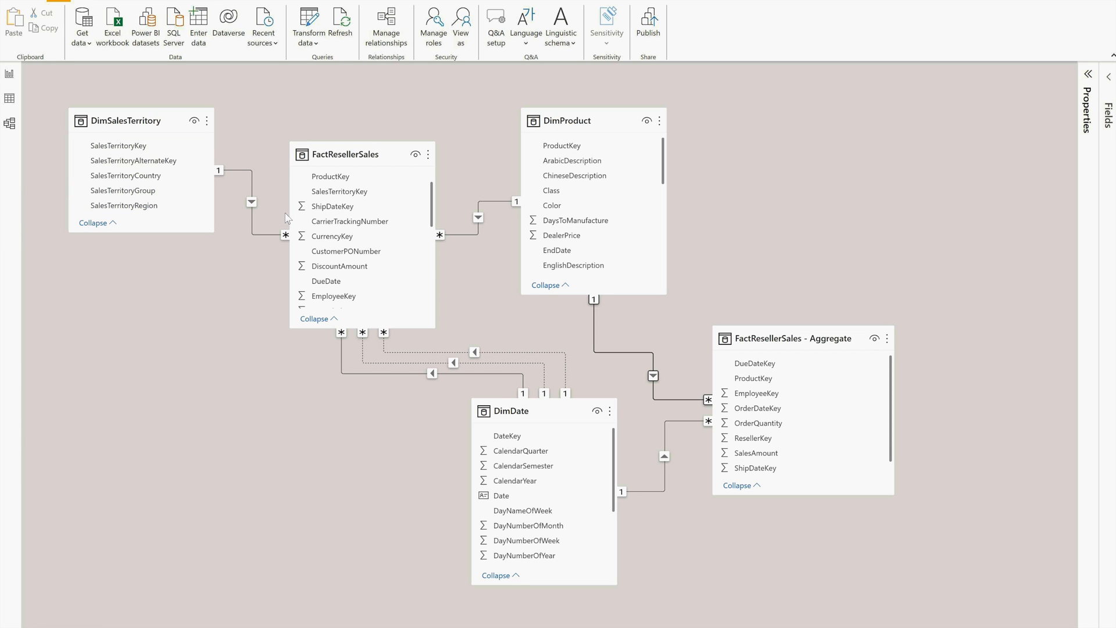
mouse_move(362, 175)
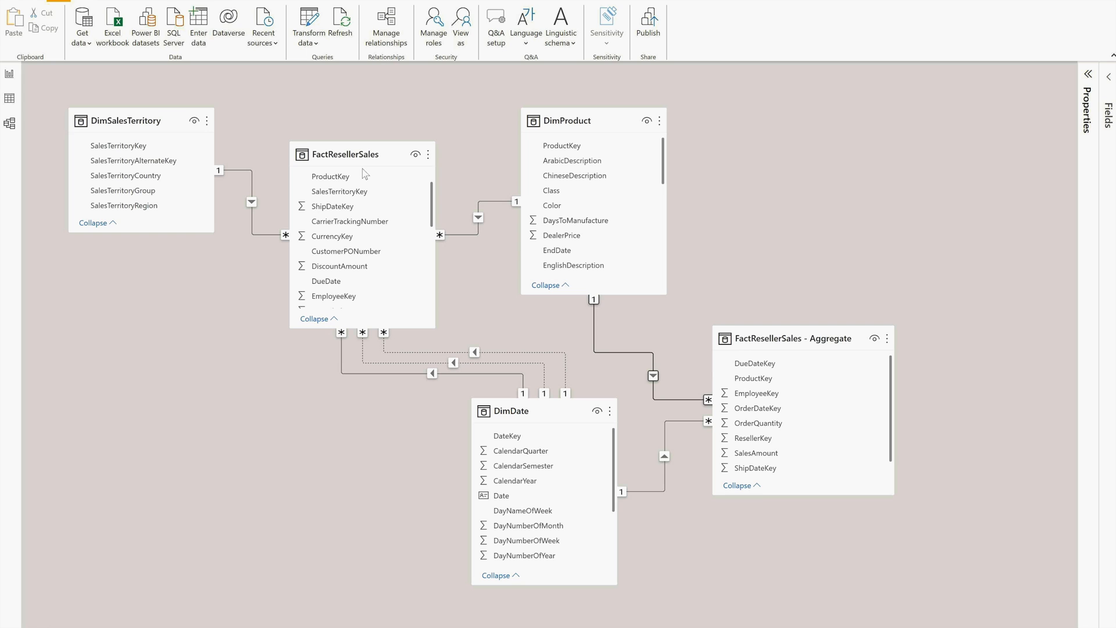
mouse_move(792, 325)
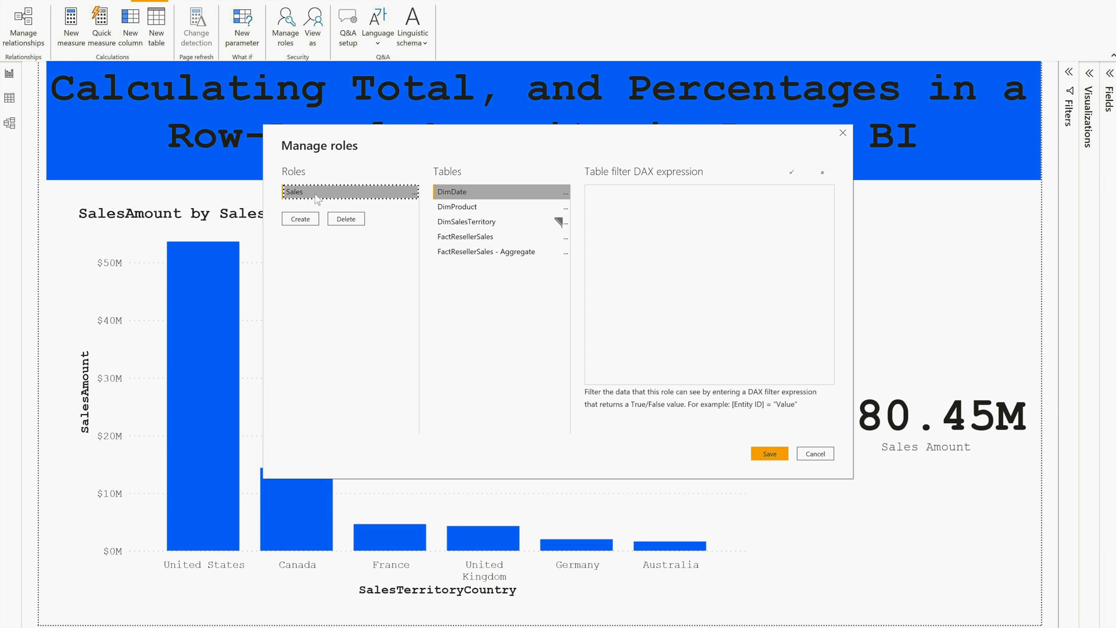
- Confirm the Sales role's [SalesTerritoryCountry] = "Canada" filter on DimSalesTerritory and save the roles
click(467, 221)
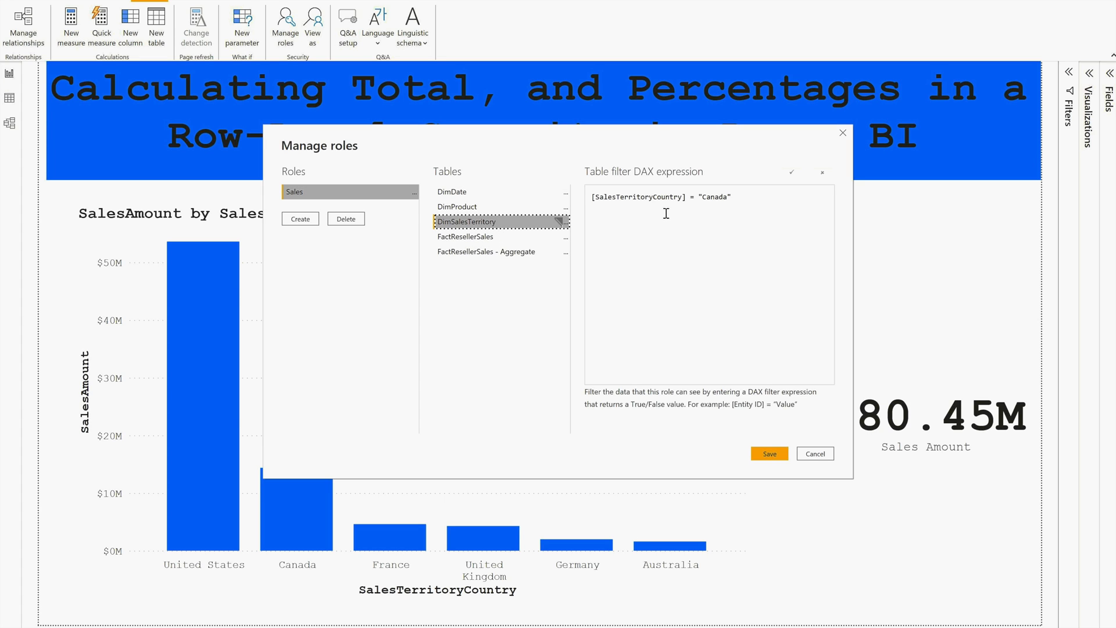
mouse_move(751, 205)
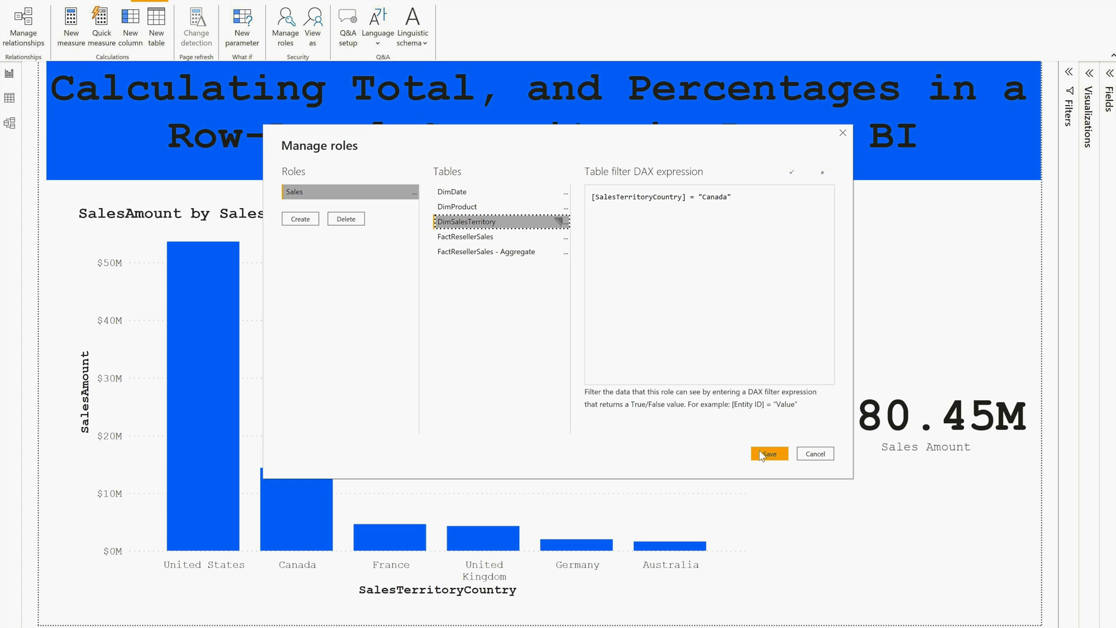
click(769, 454)
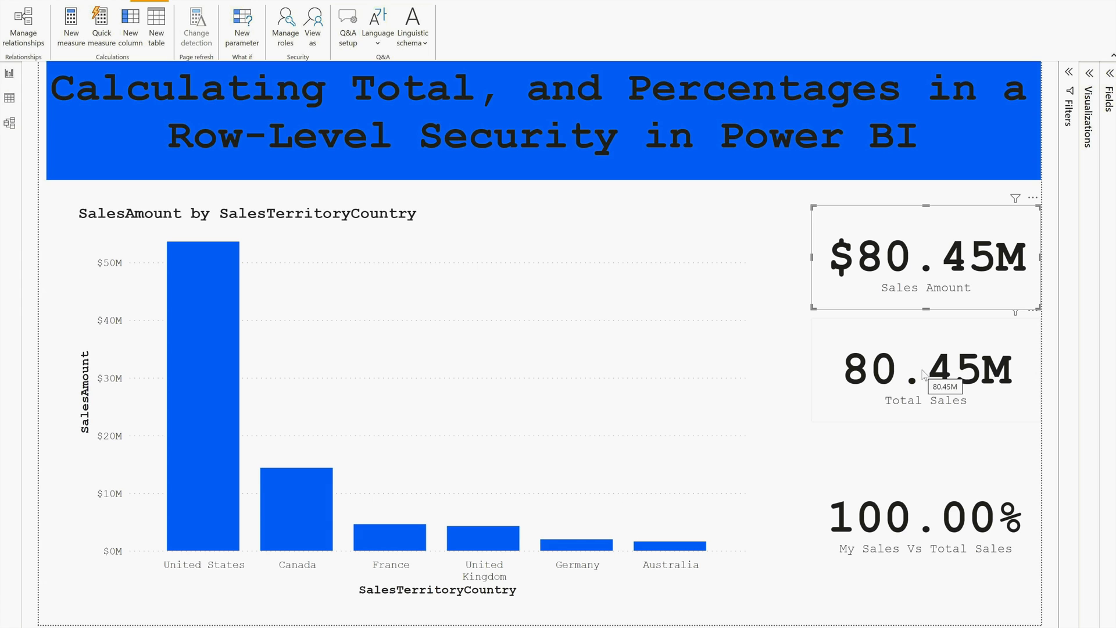
- Review the My Sales Vs Total Sales DAX dividing FactResellerSales by the Aggregate SalesAmount, then commit it
click(926, 370)
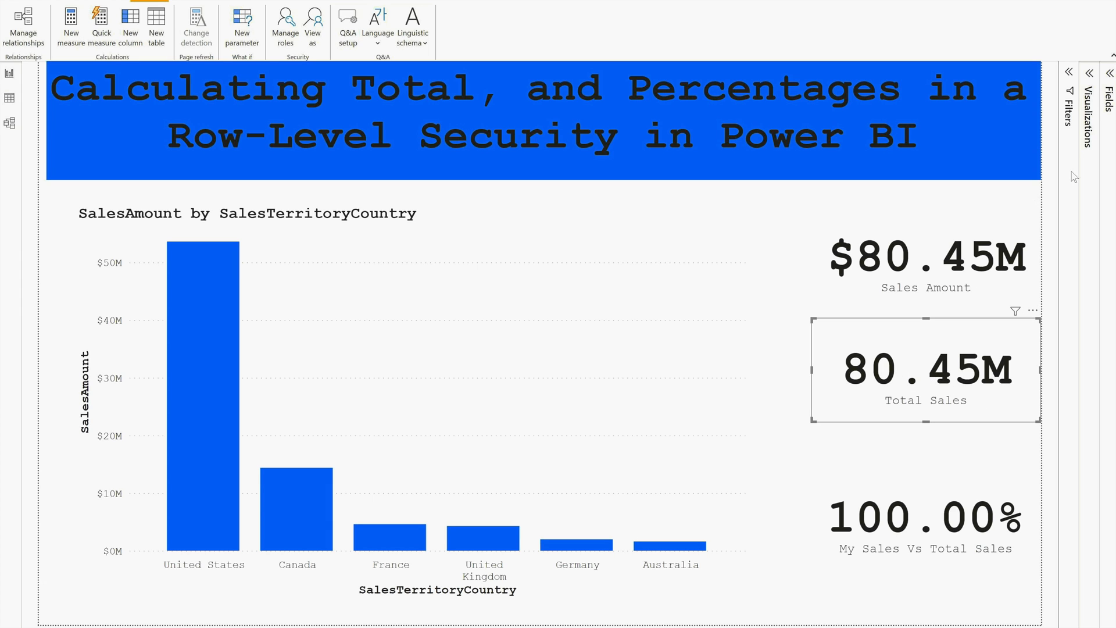
click(1108, 72)
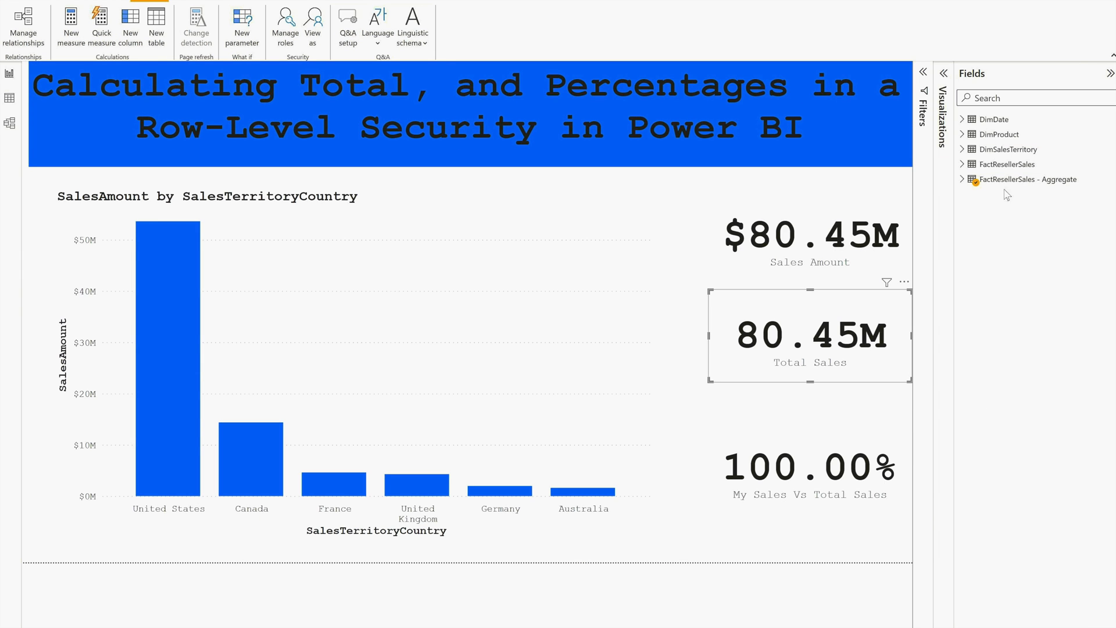
mouse_move(941, 390)
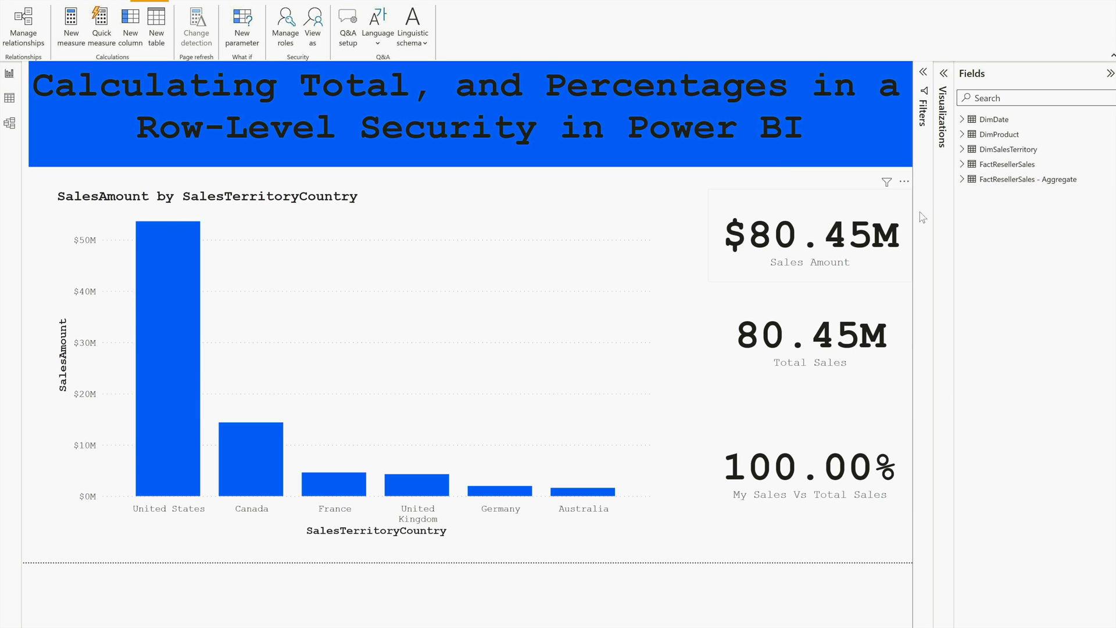
click(808, 466)
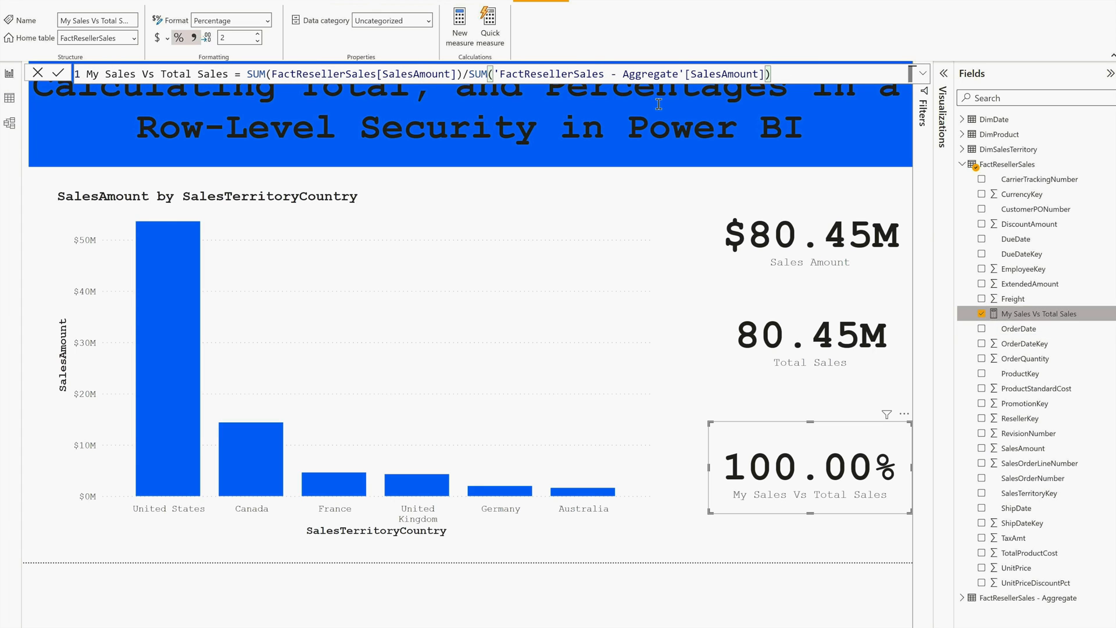
mouse_move(294, 89)
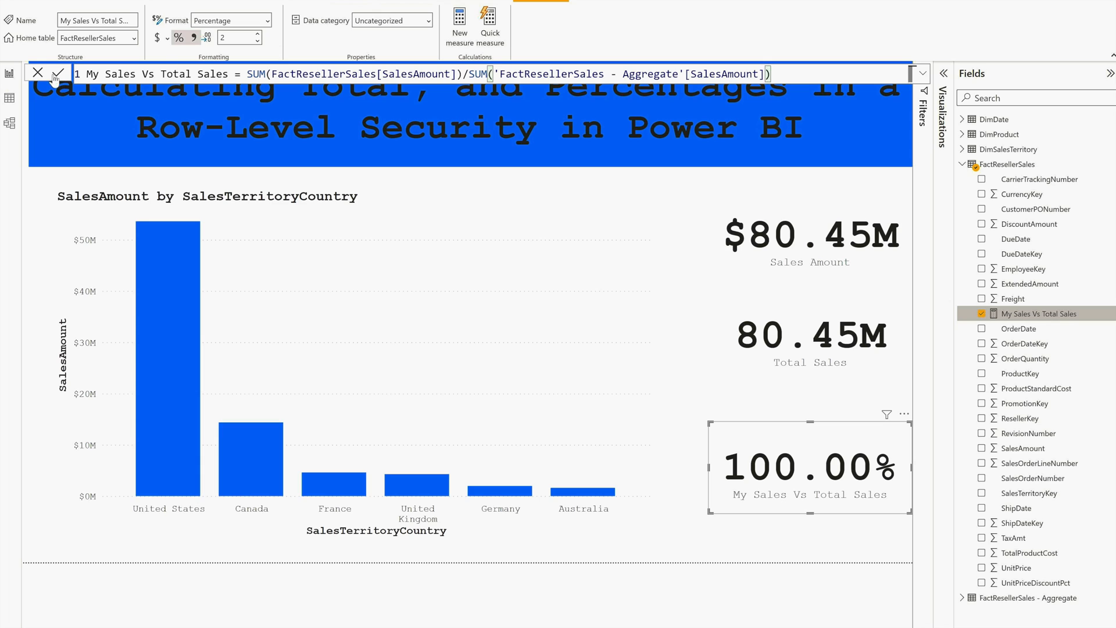
click(60, 73)
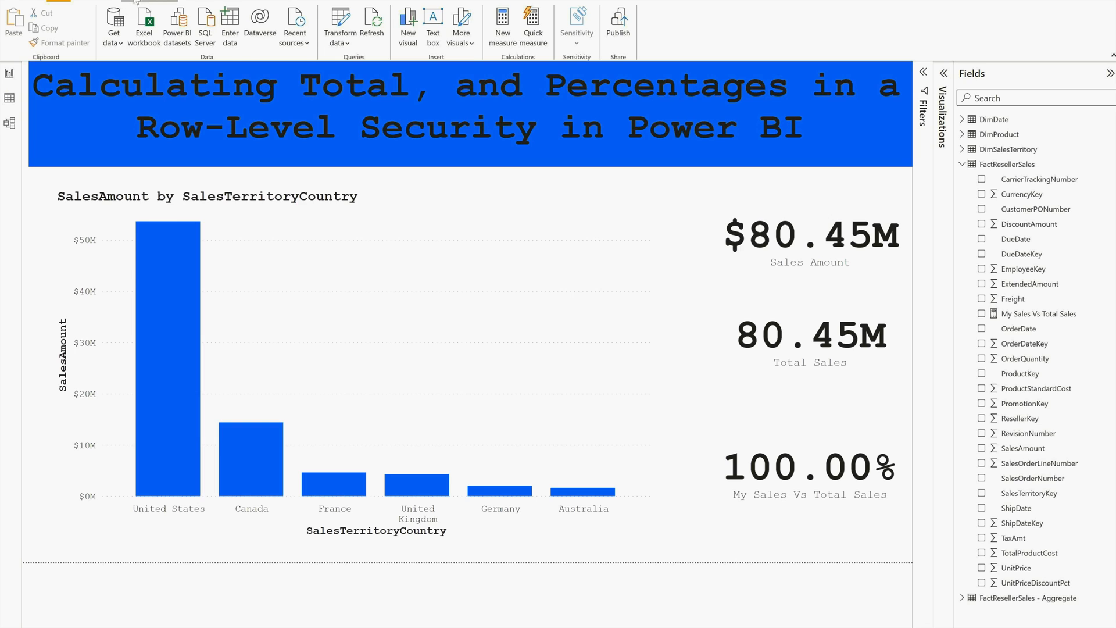
click(150, 2)
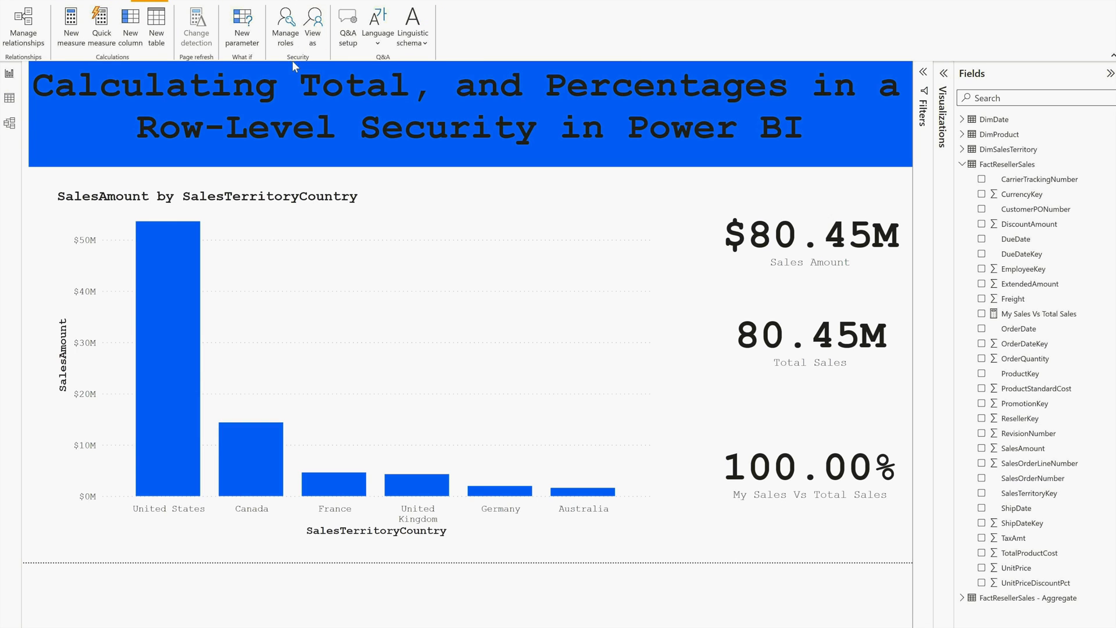
click(313, 27)
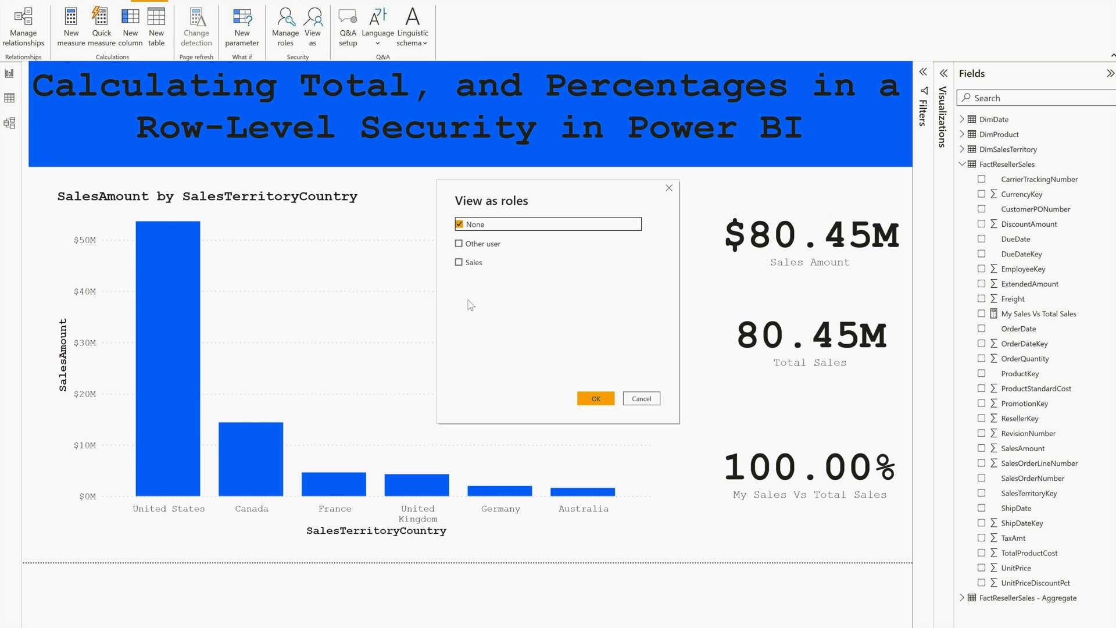
click(460, 262)
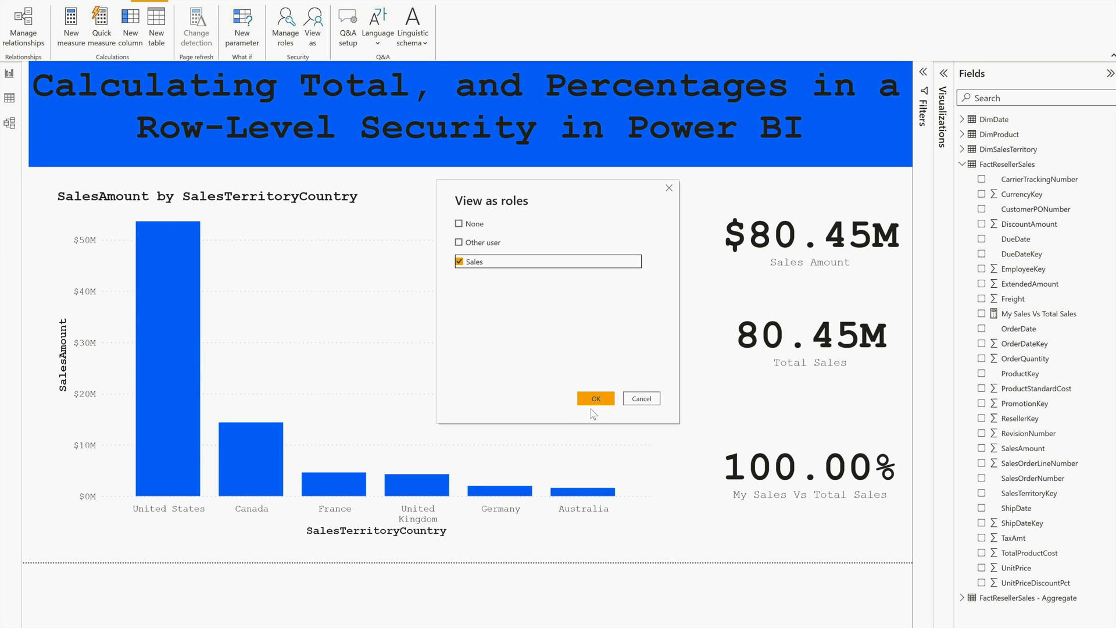
click(595, 398)
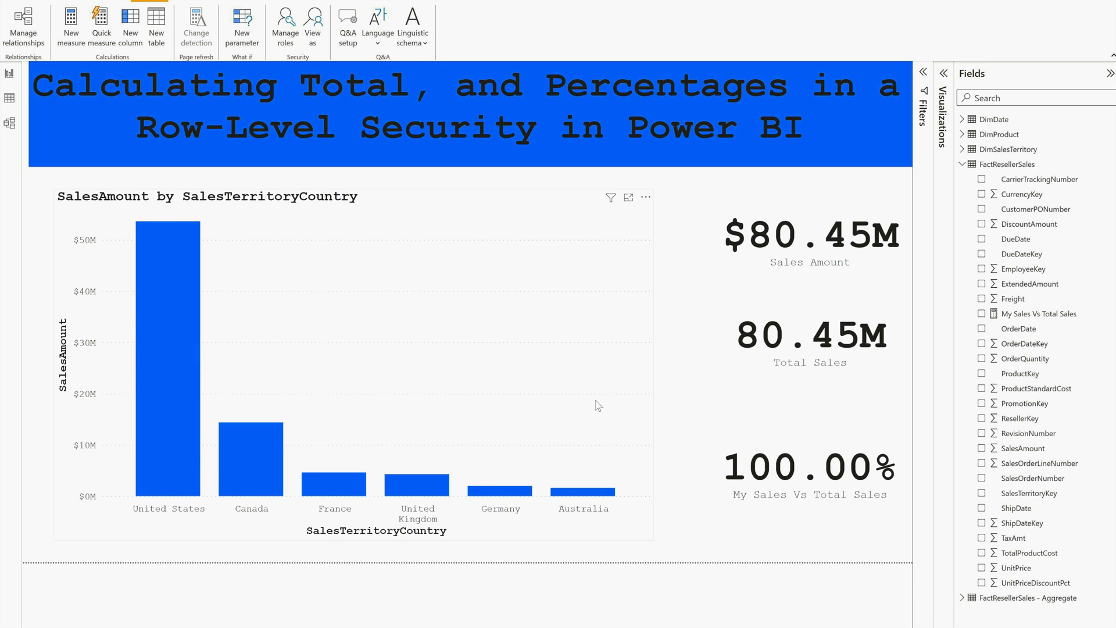
click(312, 24)
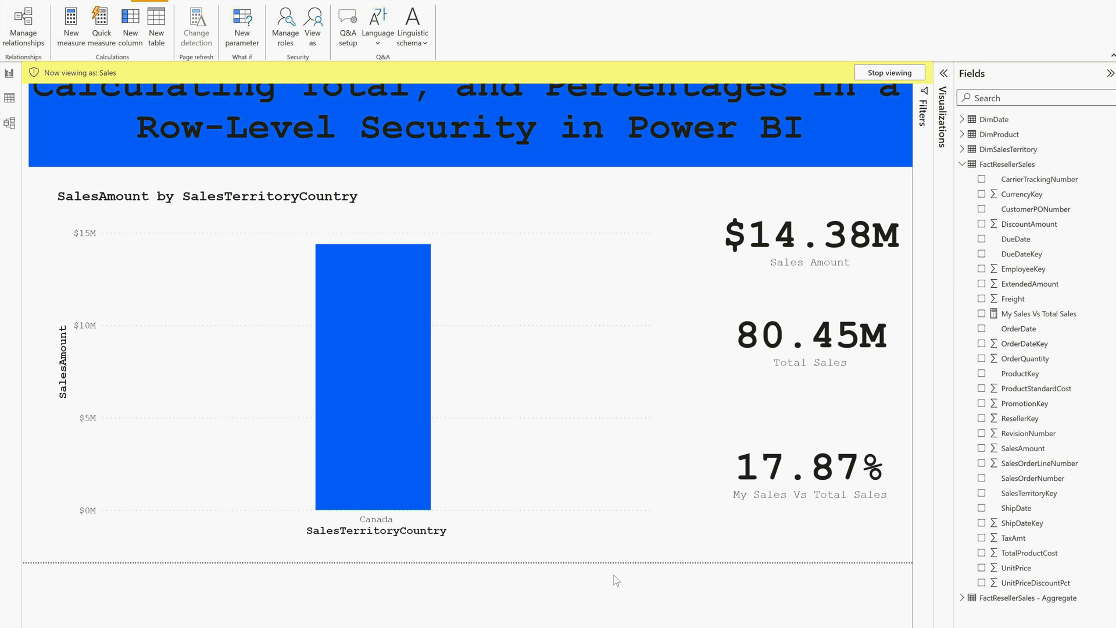
click(888, 72)
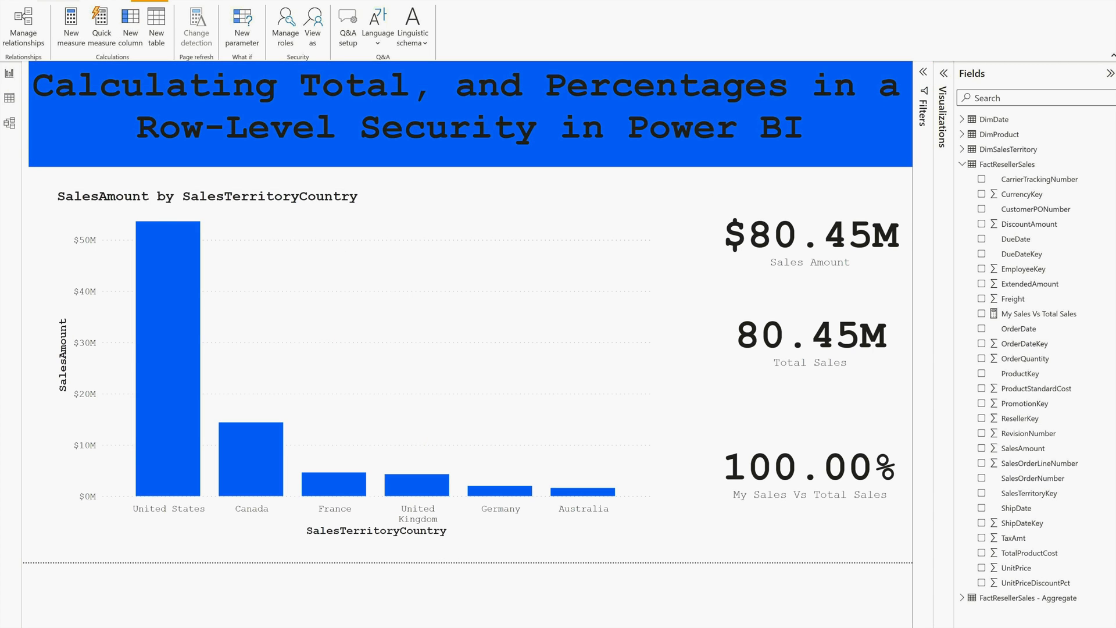
- Publish the report to the Demo workspace in the Power BI service
click(617, 28)
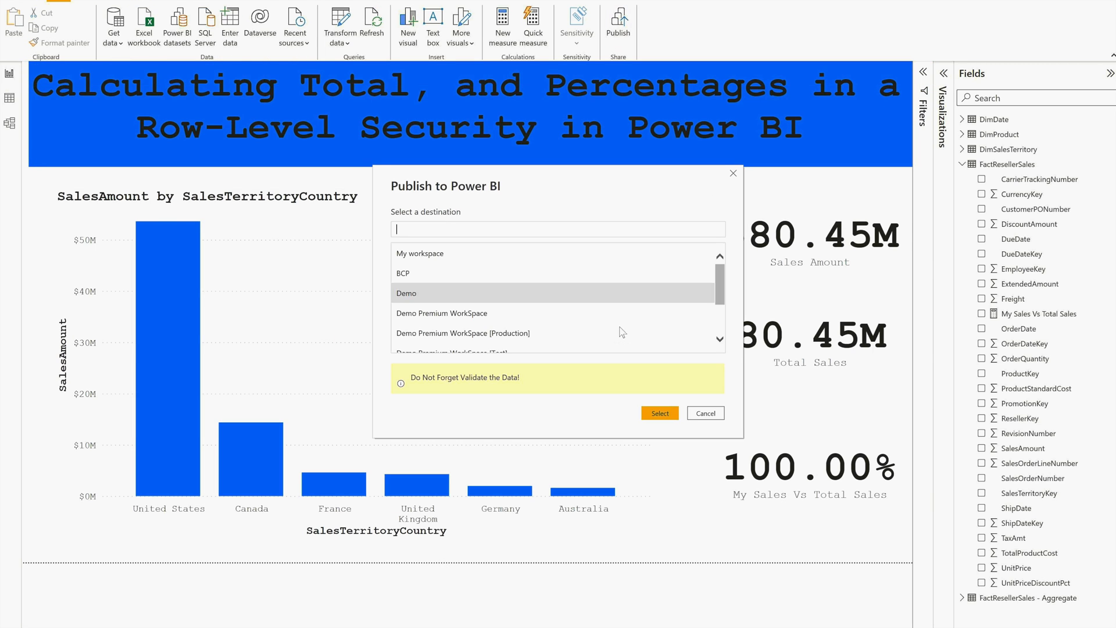
mouse_move(441, 332)
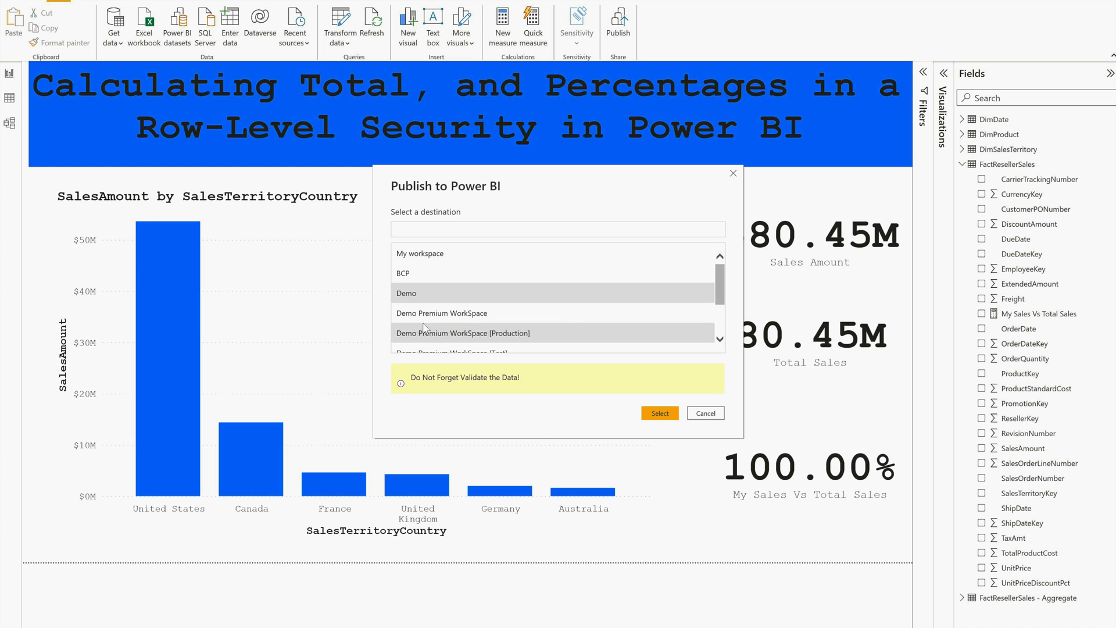
click(659, 413)
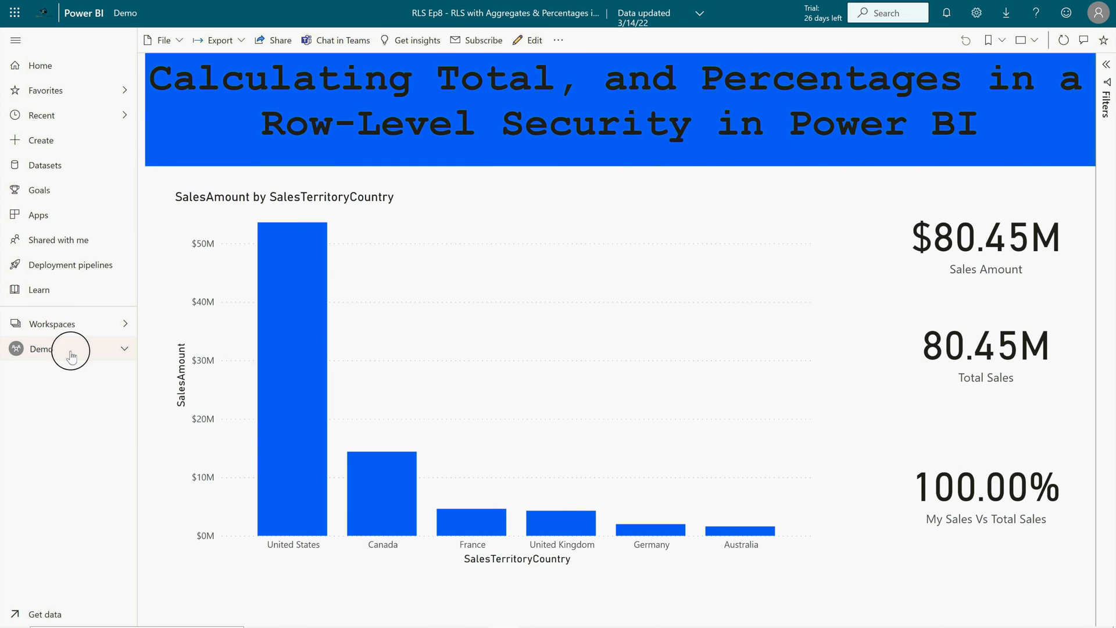
- In the Demo workspace, test the Ep8 aggregates dataset as the Sales role, showing Canada at $14.38M, 17.87%
click(42, 349)
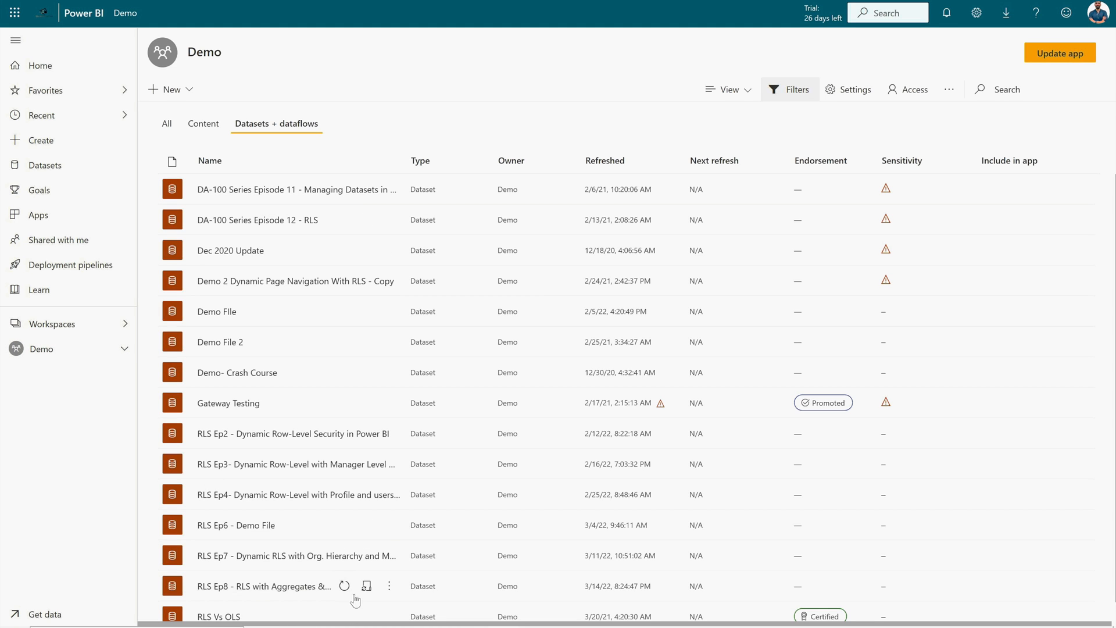
click(389, 586)
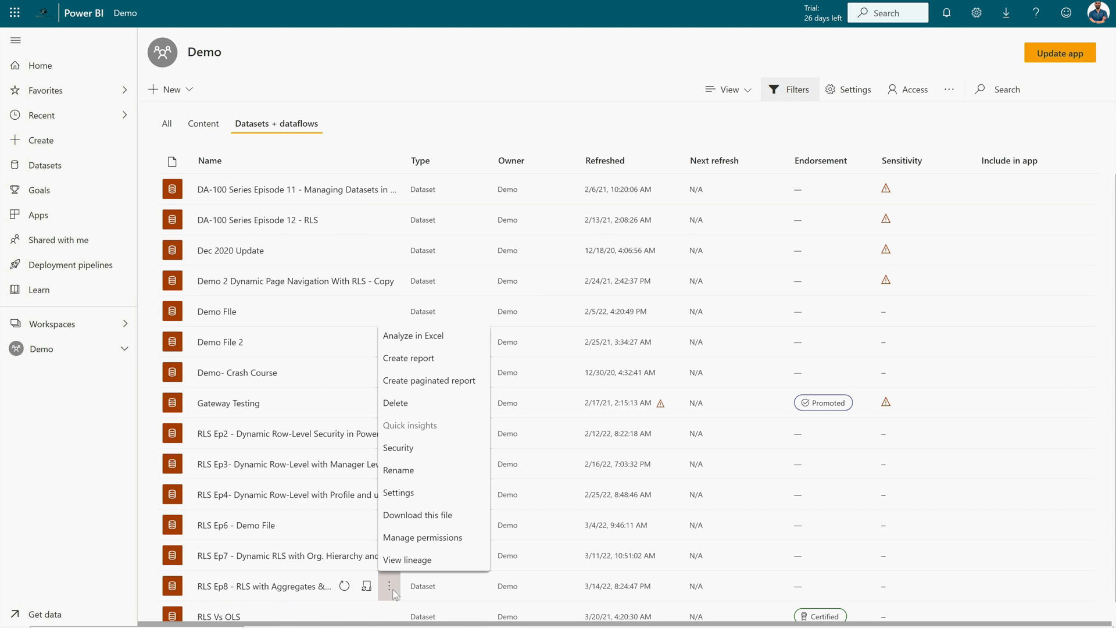
click(399, 447)
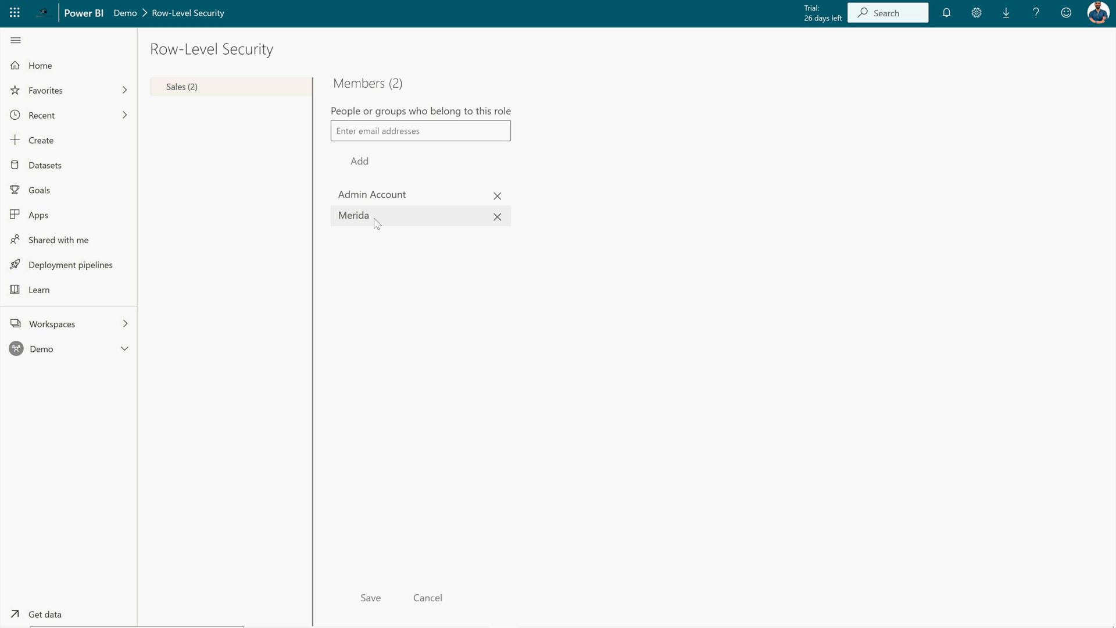
mouse_move(302, 87)
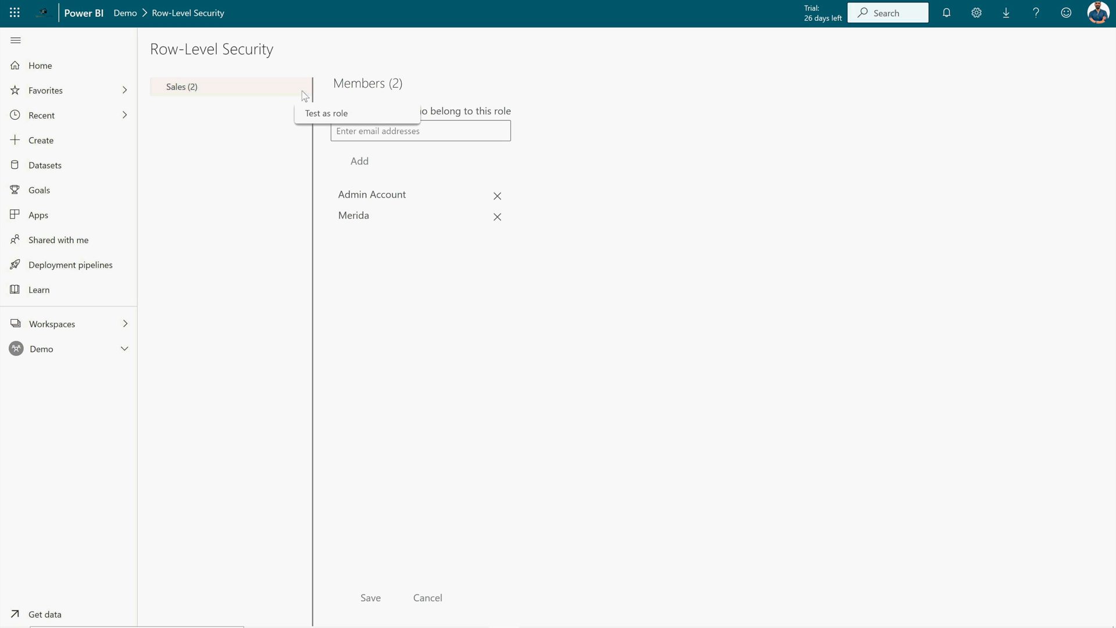
click(325, 113)
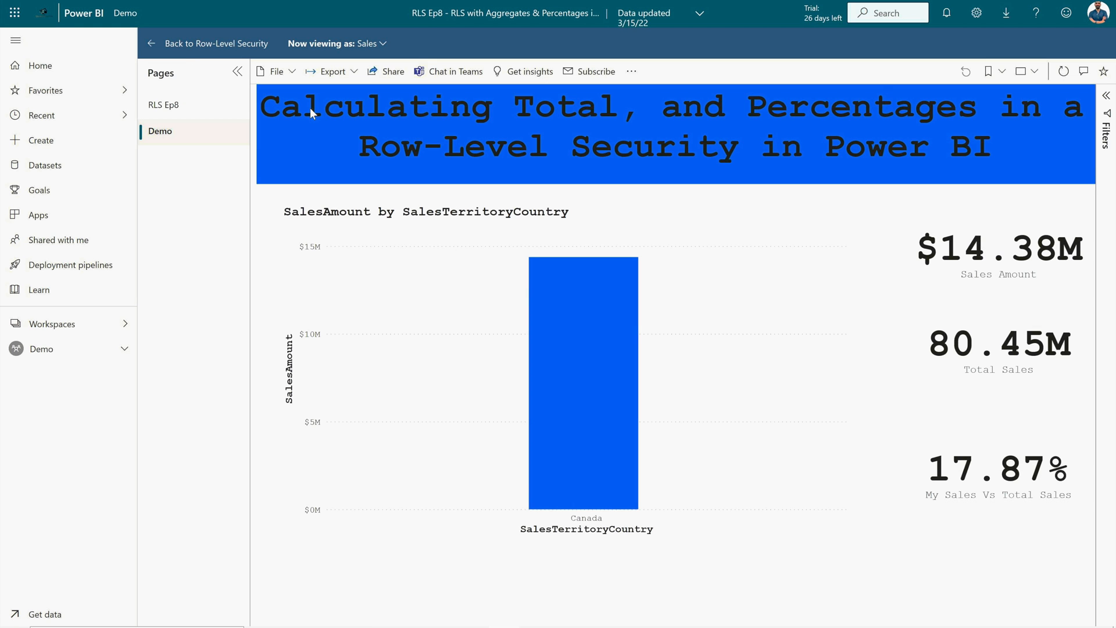
mouse_move(1023, 286)
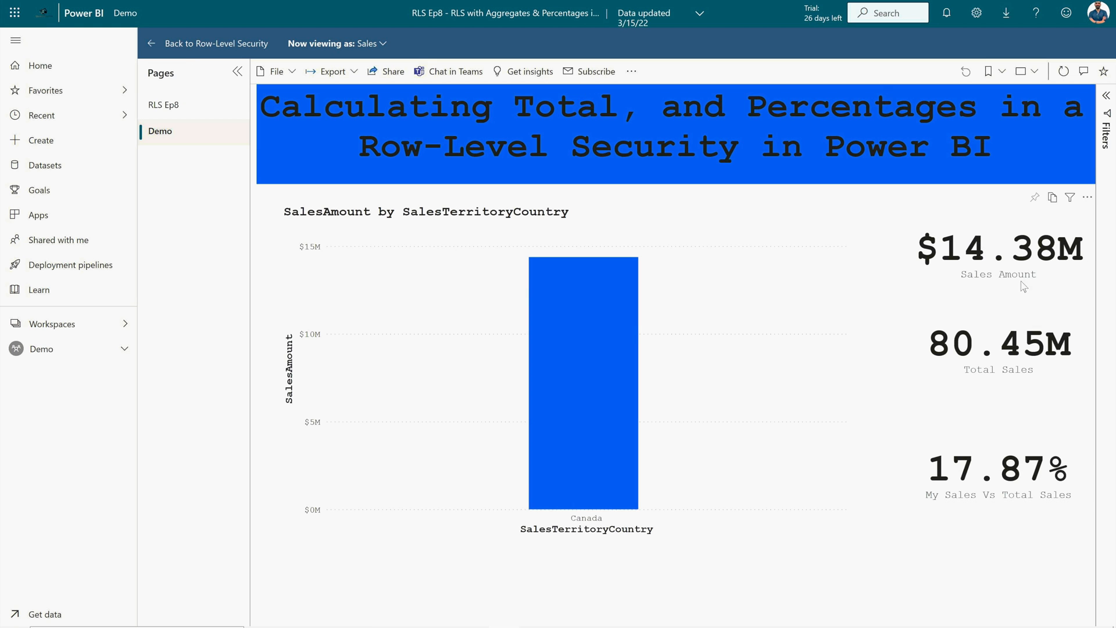
mouse_move(1031, 363)
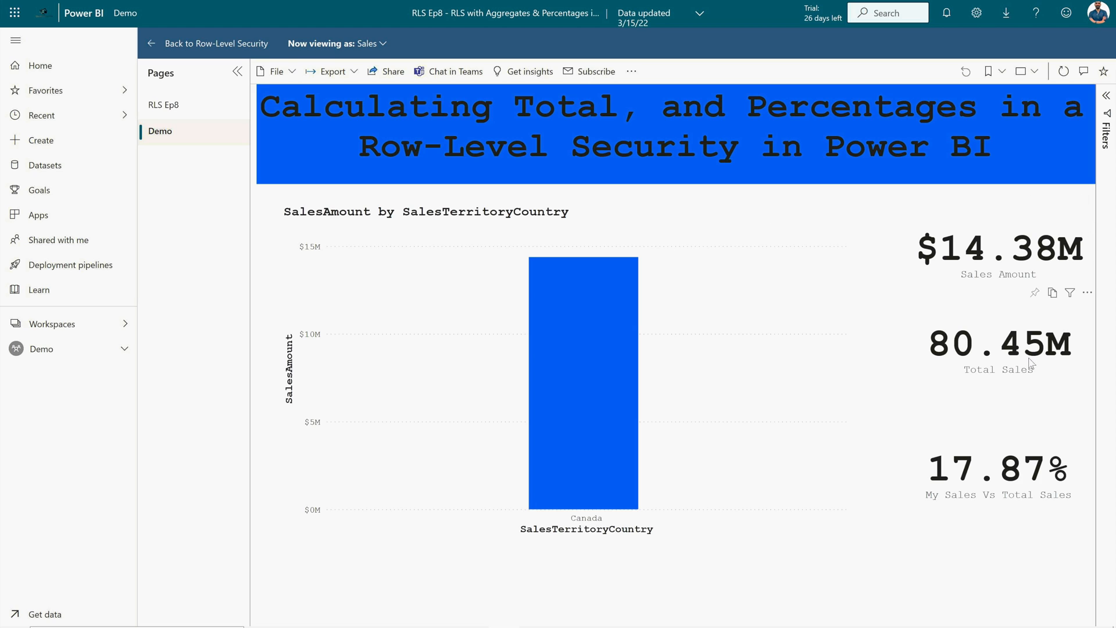
mouse_move(1066, 529)
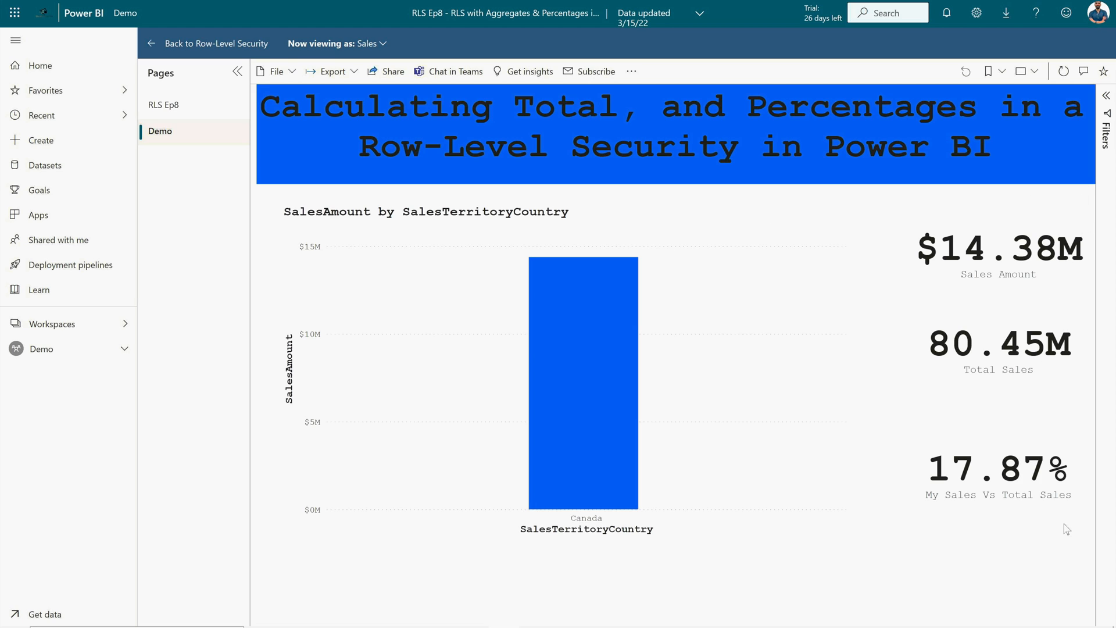